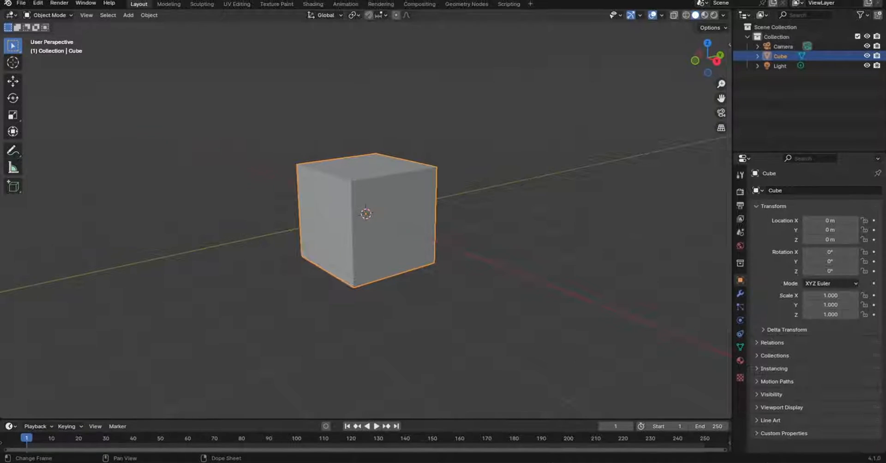
- Delete the default cube and add a Grid mesh in its place
right_click(366, 213)
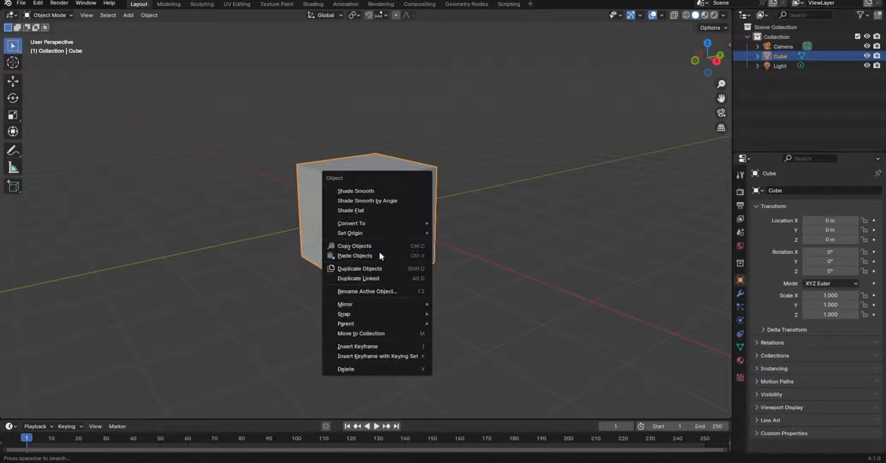
click(345, 368)
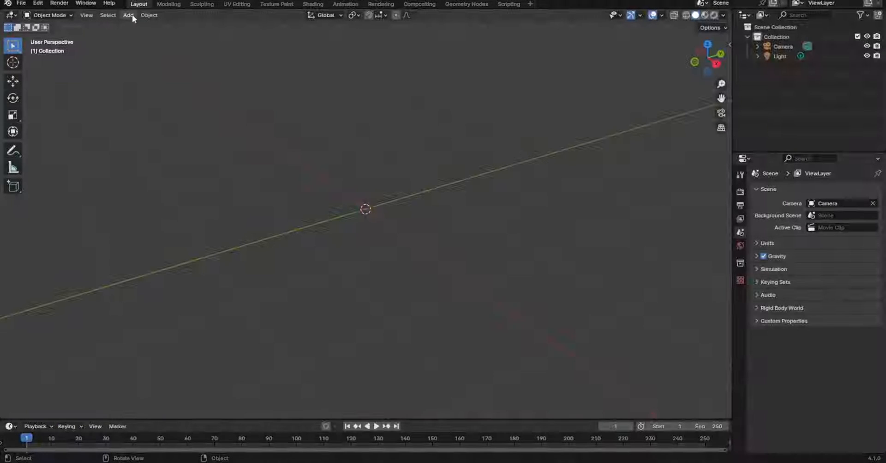
click(128, 15)
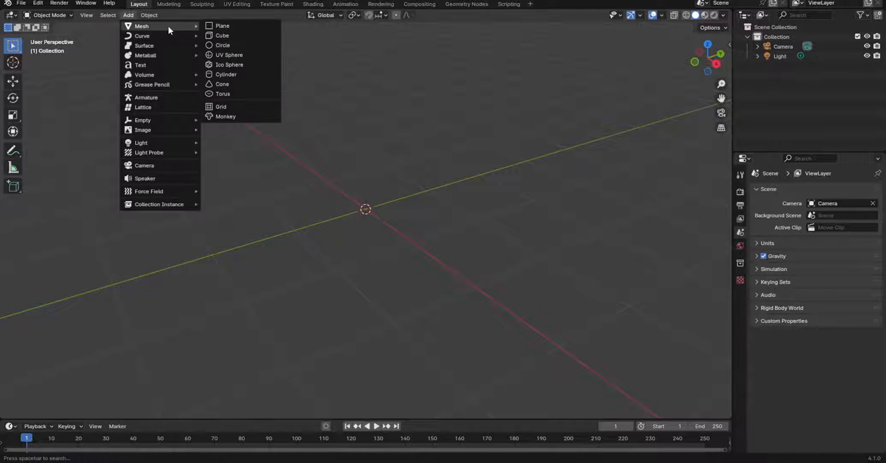
click(221, 106)
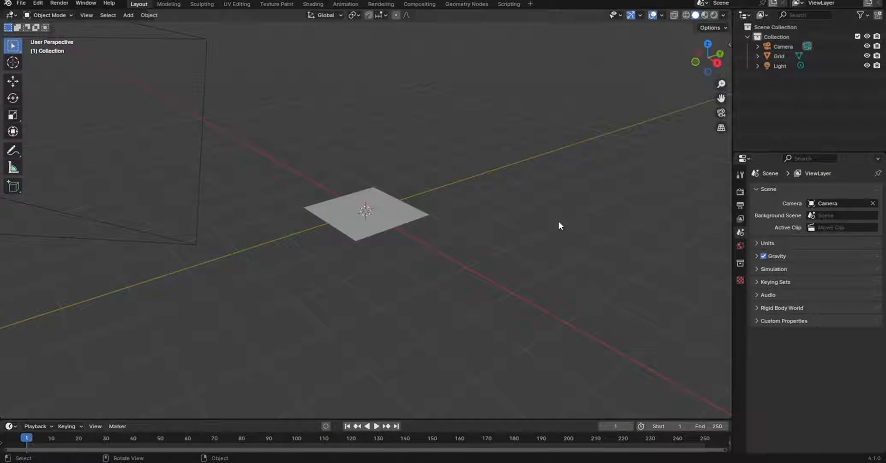
- Add an image reference object of the character and scale the grid up about 1.6 times
click(128, 15)
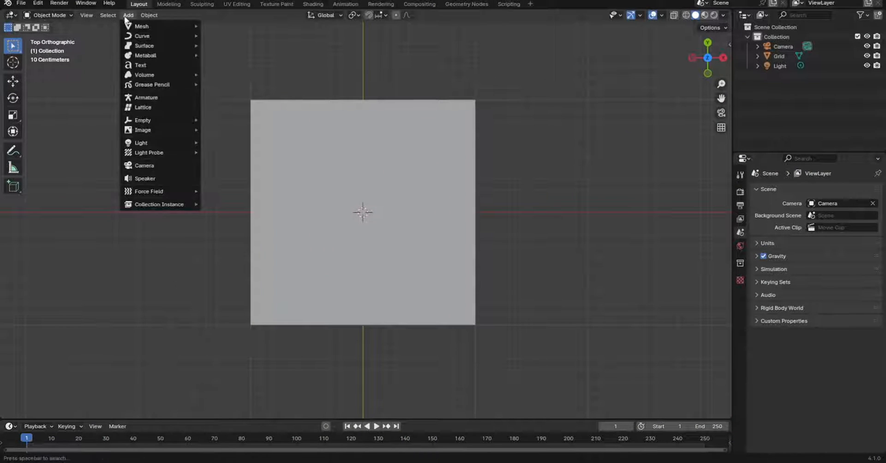
mouse_move(143, 130)
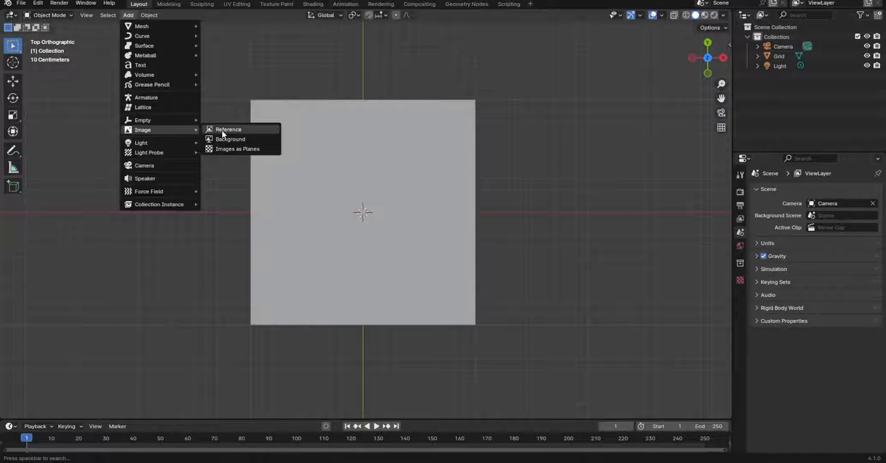
click(228, 129)
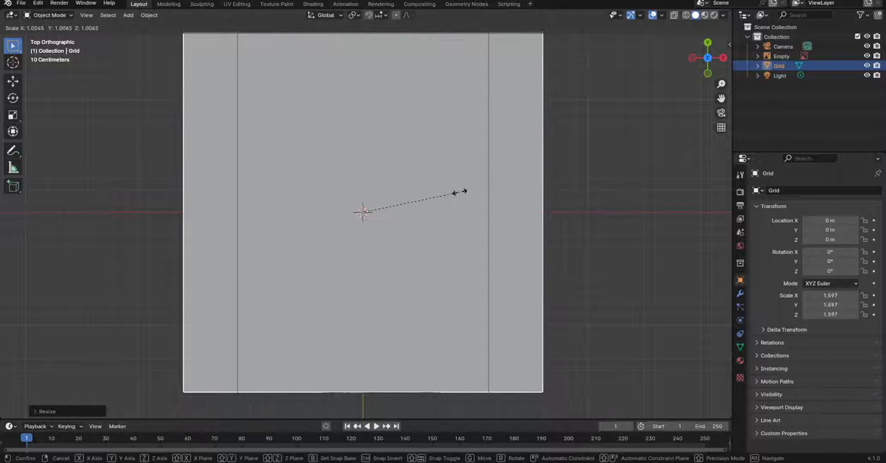
click(128, 15)
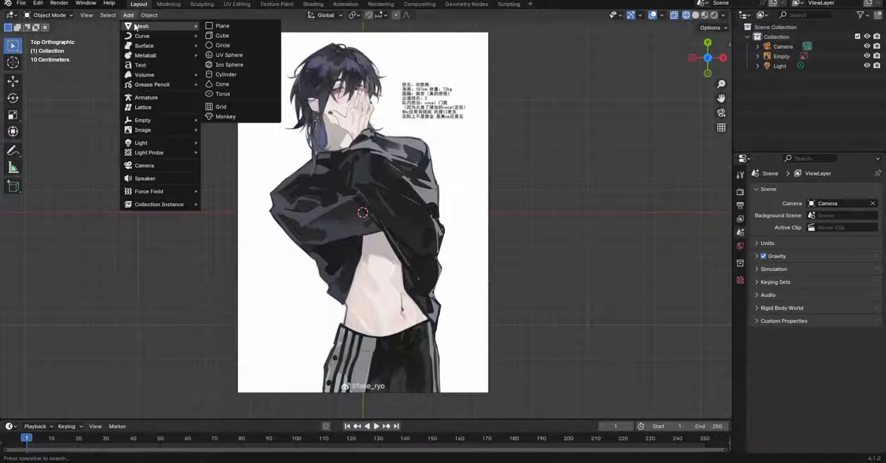
- Add a plane mesh over the reference picture and start editing its geometry
click(223, 25)
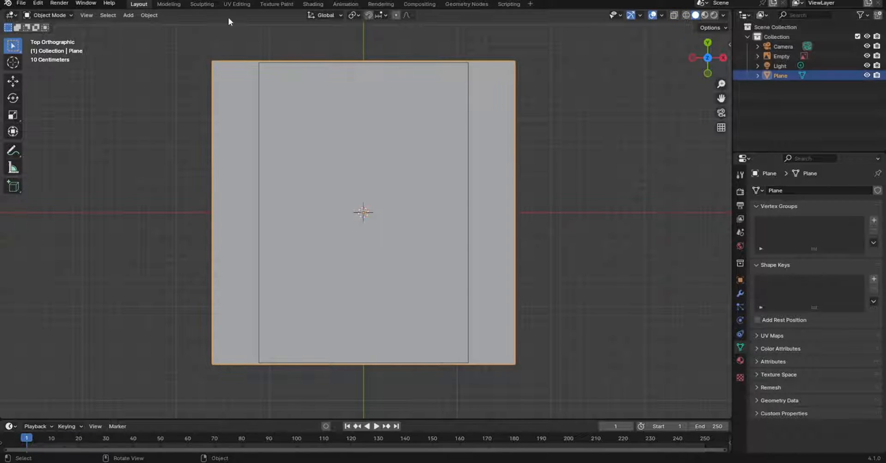
key(Tab)
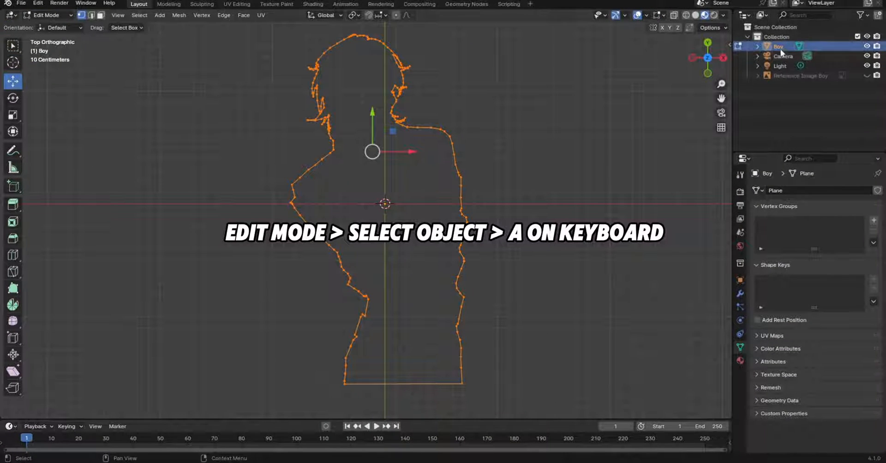
- Select the Boy outline object to fill its silhouette and reposition its origin
click(47, 15)
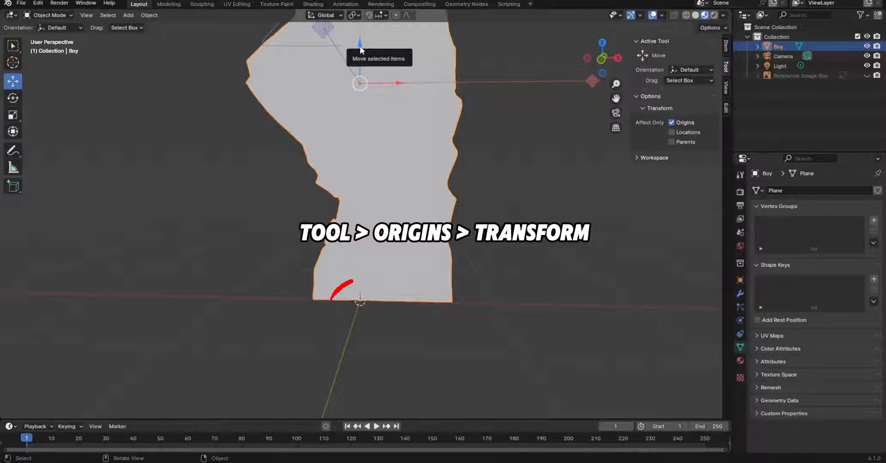
- Edit the silhouette mesh with extrusion set to follow the face normal
key(Tab)
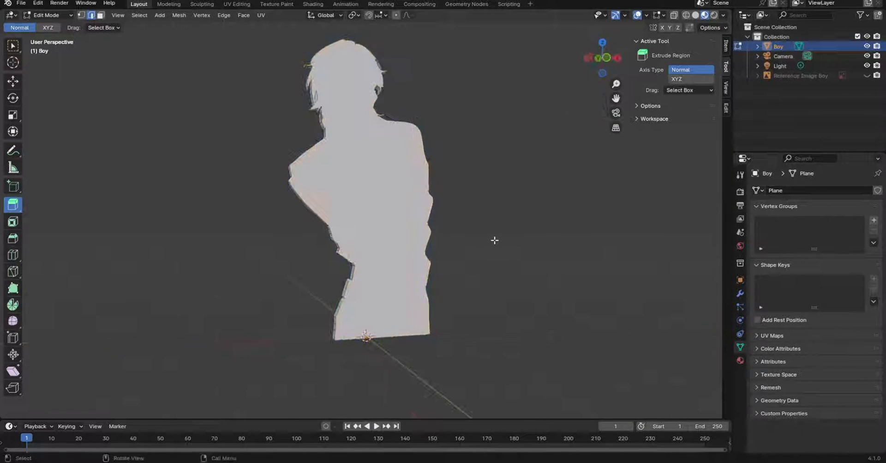
click(21, 3)
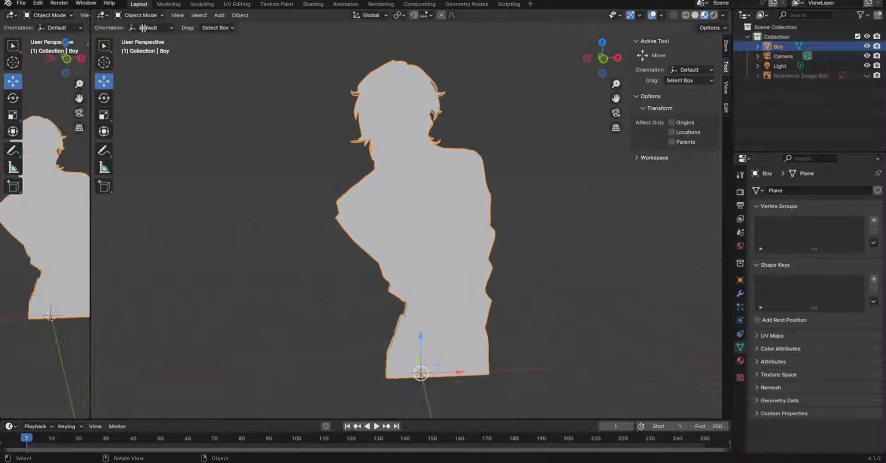
- Create a new UV Grid test image named 'UV EDIT Layout' in the Image Editor and a new material for the Boy model
click(10, 14)
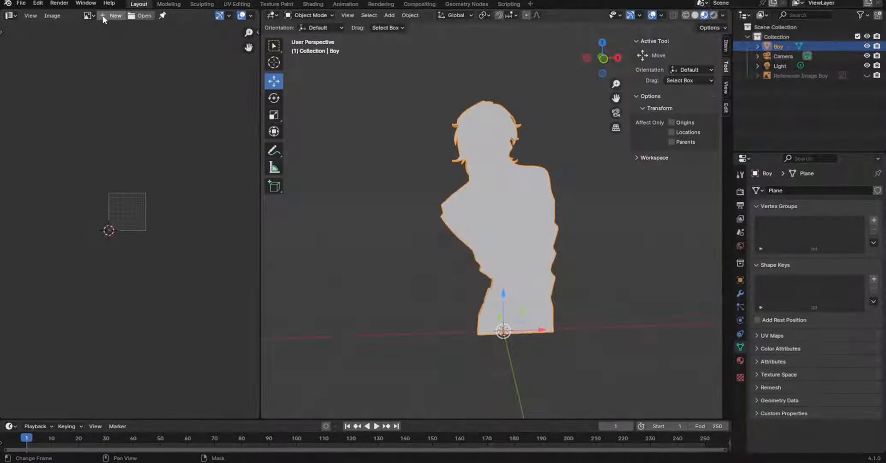
click(116, 15)
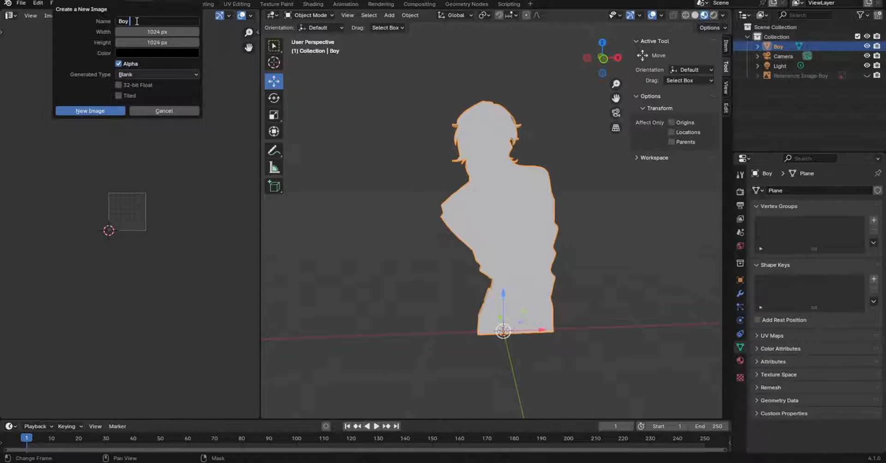
text(UV EDIT Layout)
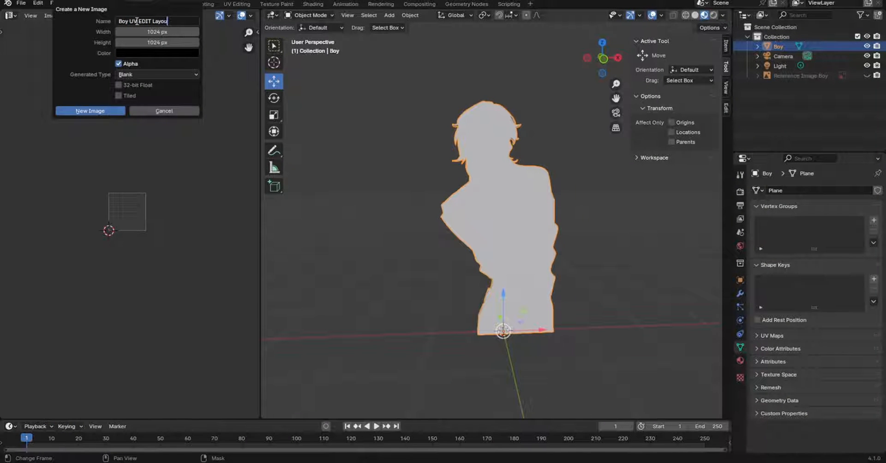
click(156, 74)
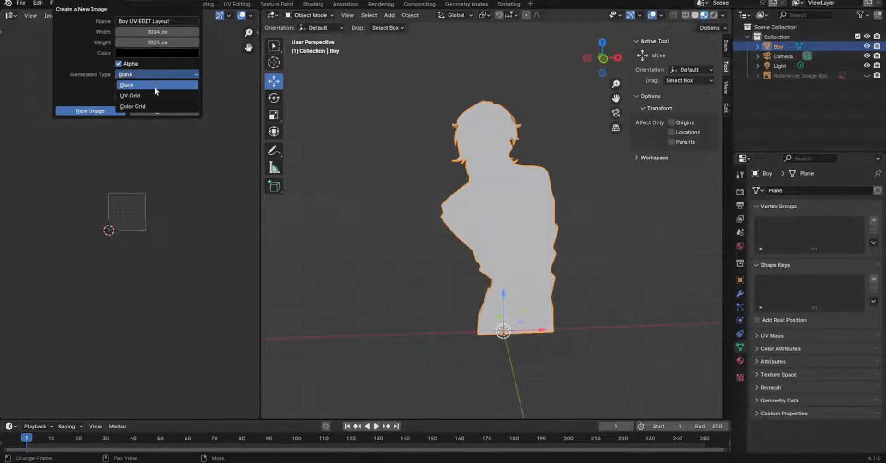
click(129, 95)
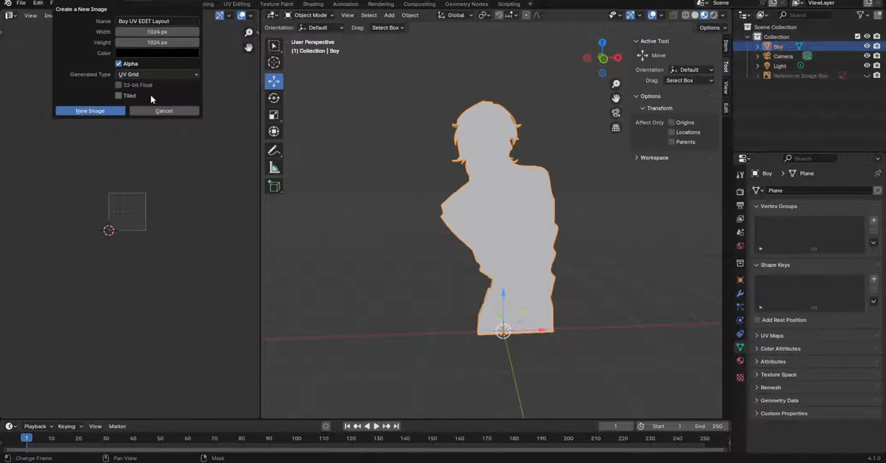
click(90, 110)
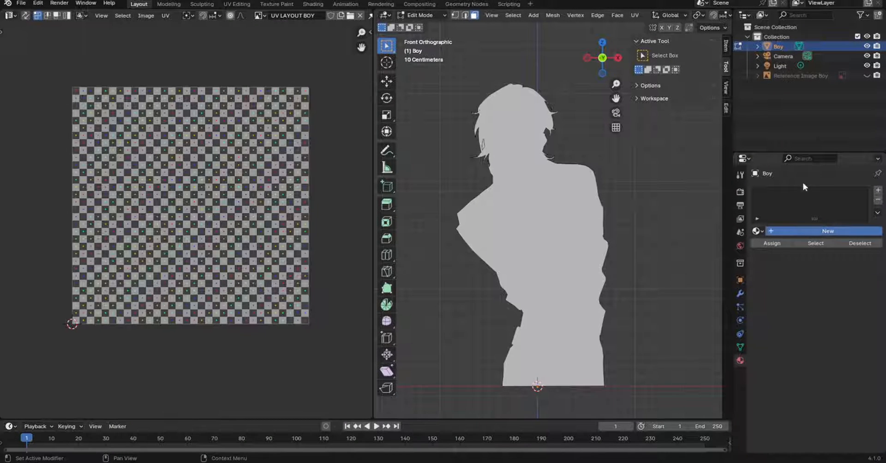
click(808, 320)
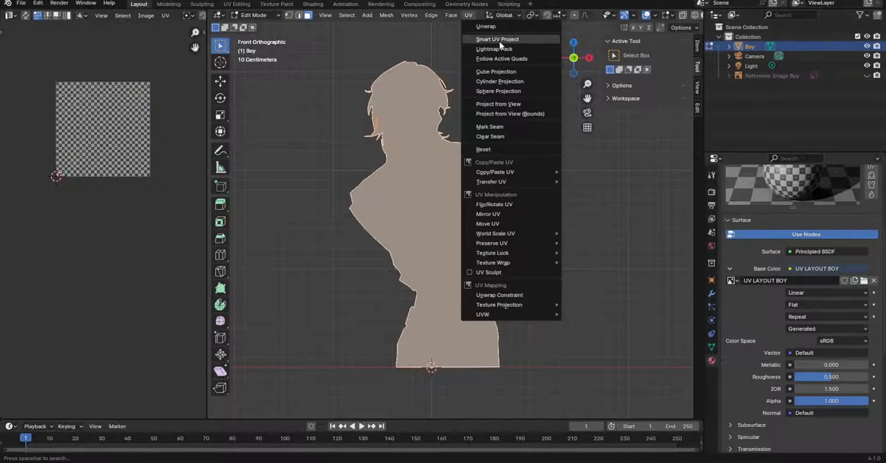
- Smart UV Project the boy mesh and scale its UV island up to fill more of the image
click(499, 103)
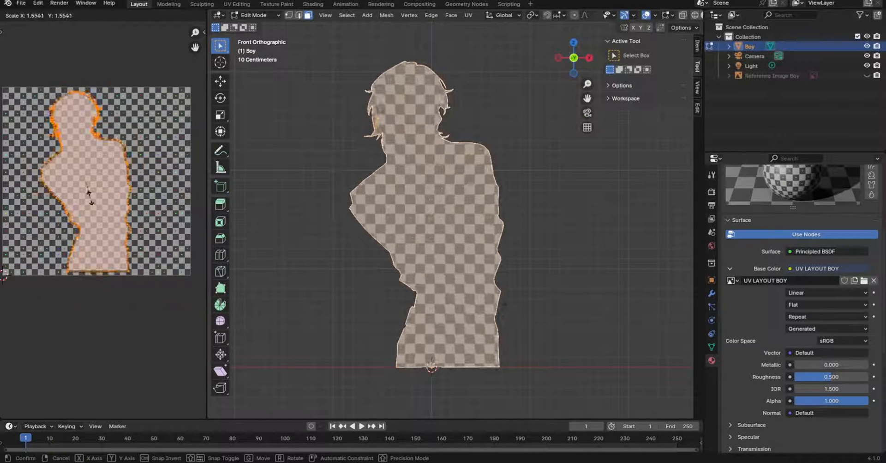
click(166, 15)
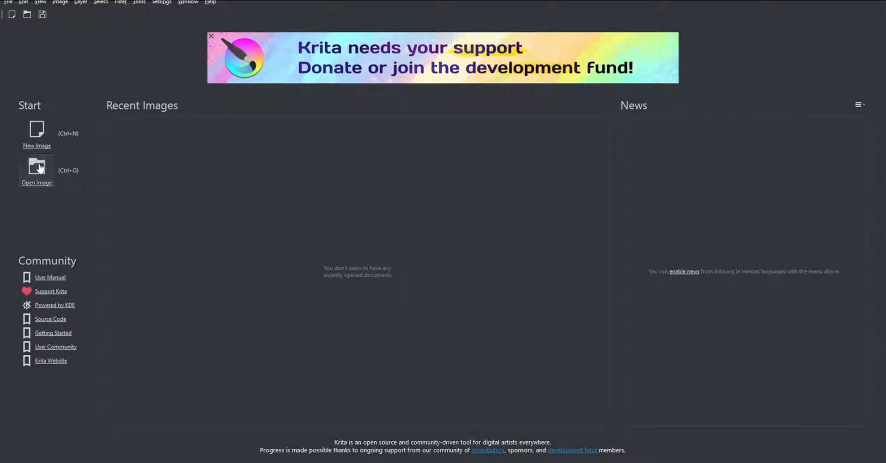
mouse_move(79, 392)
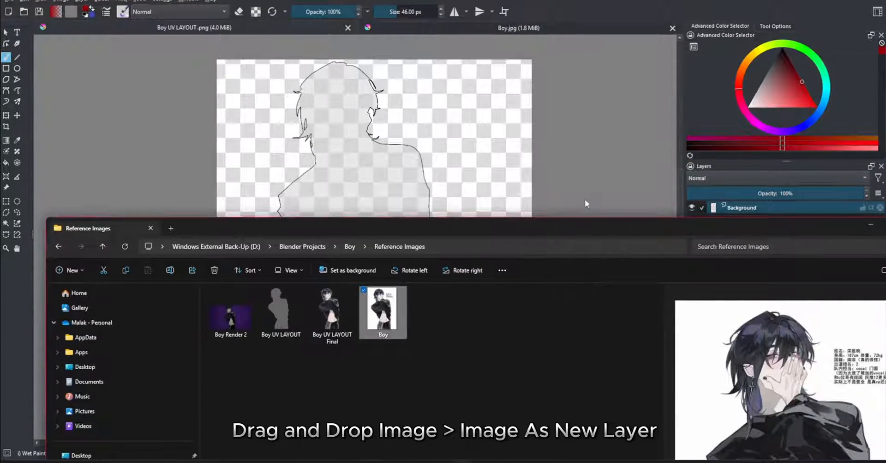
- Drag Boy.jpg in as a new layer over the UV layout and set its blend mode to Multiply
drag(384, 308, 362, 229)
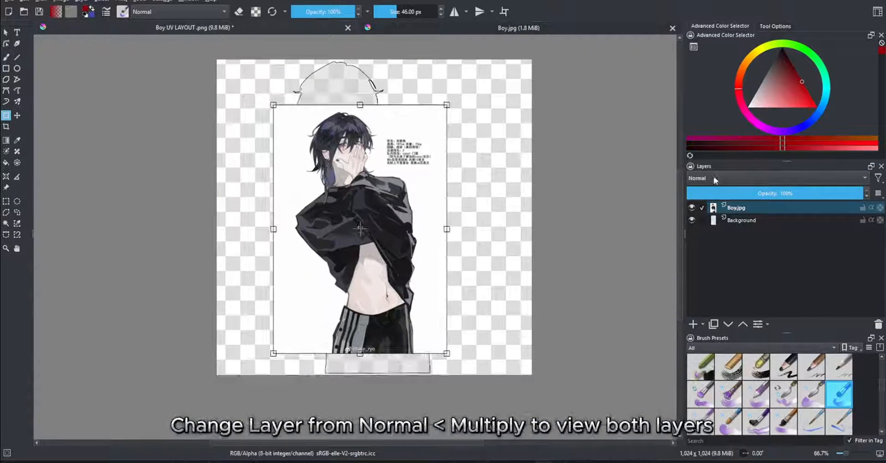
click(778, 177)
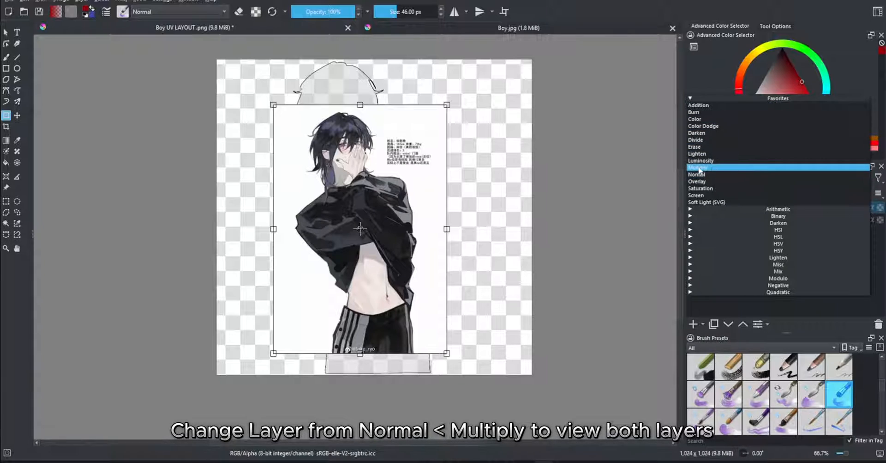
click(700, 166)
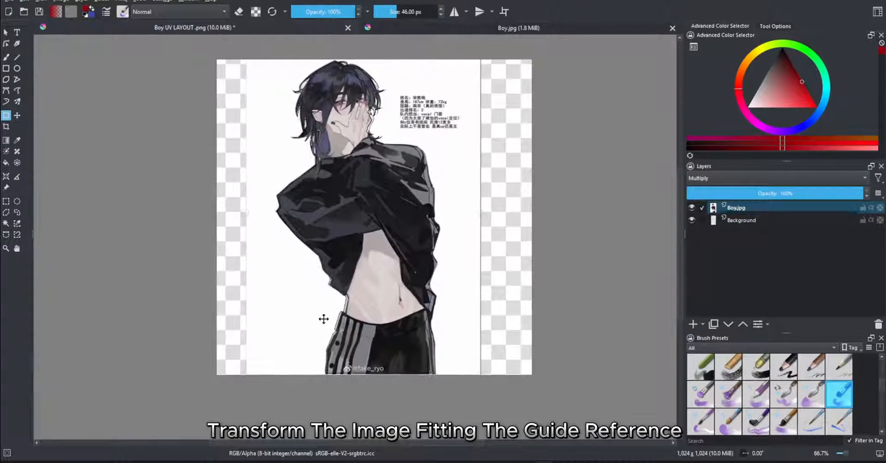
- Select the silhouette from the guide layer and clear the boy picture outside it
click(741, 219)
text(Guidance)
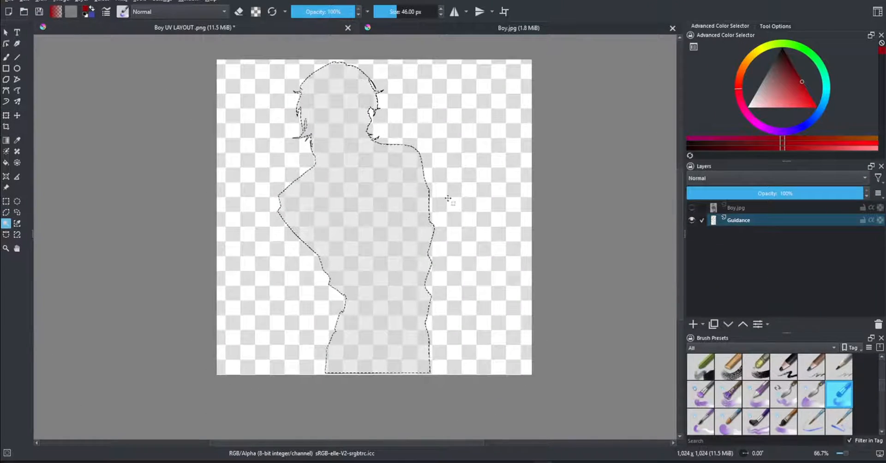
click(692, 207)
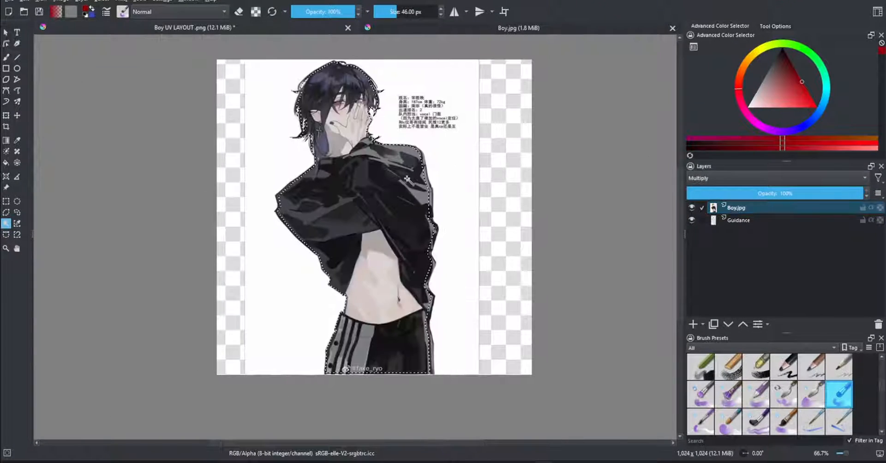
right_click(407, 180)
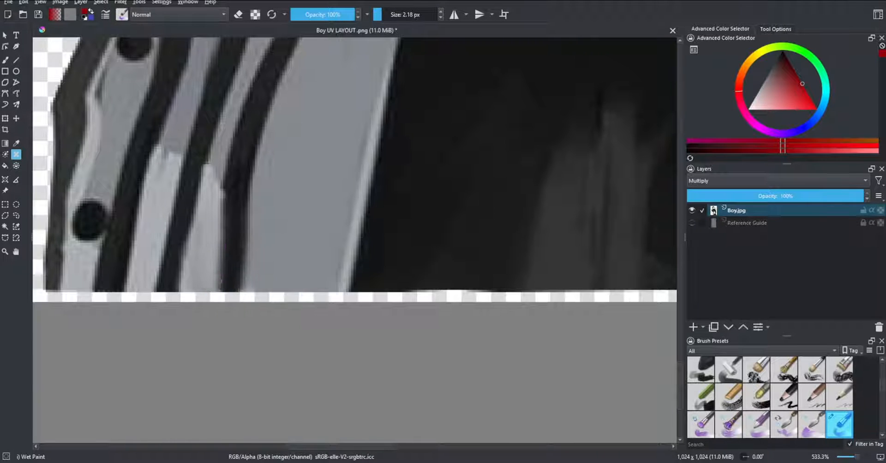
- Export the trimmed texture as Boy UV LAYOUT Final PNG in the Reference Images folder
click(9, 2)
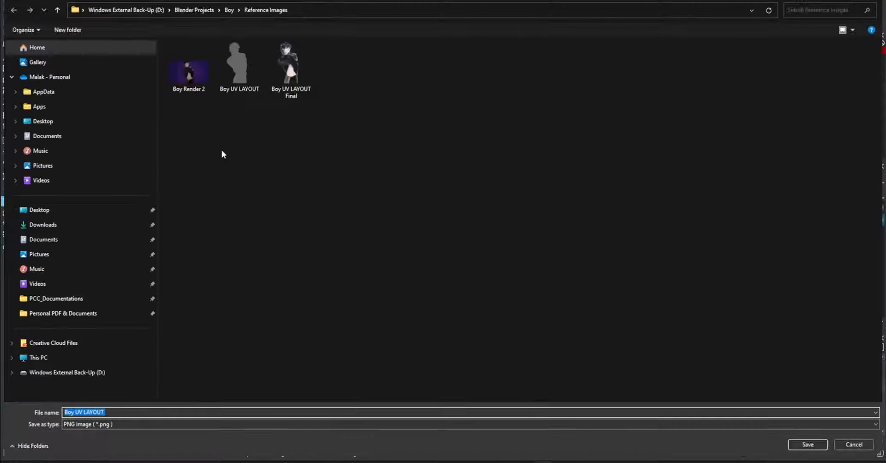
click(290, 63)
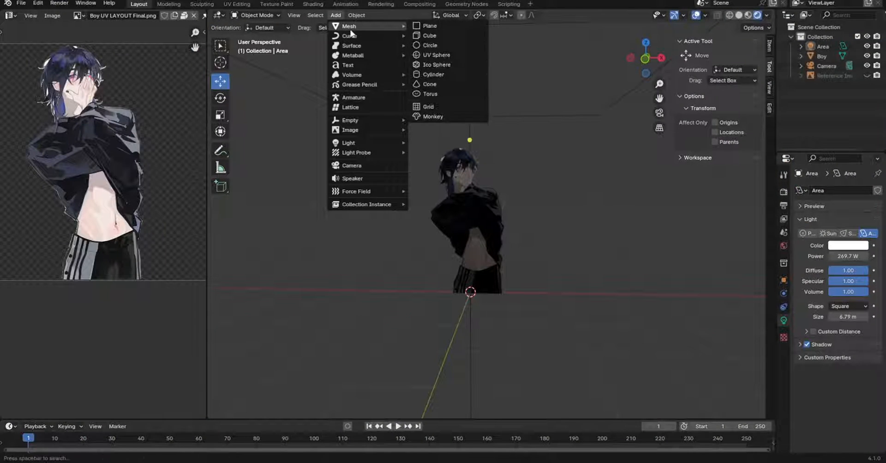
- Add a large plane and set its Rotation X to 90 to stand it upright as a backdrop
click(429, 26)
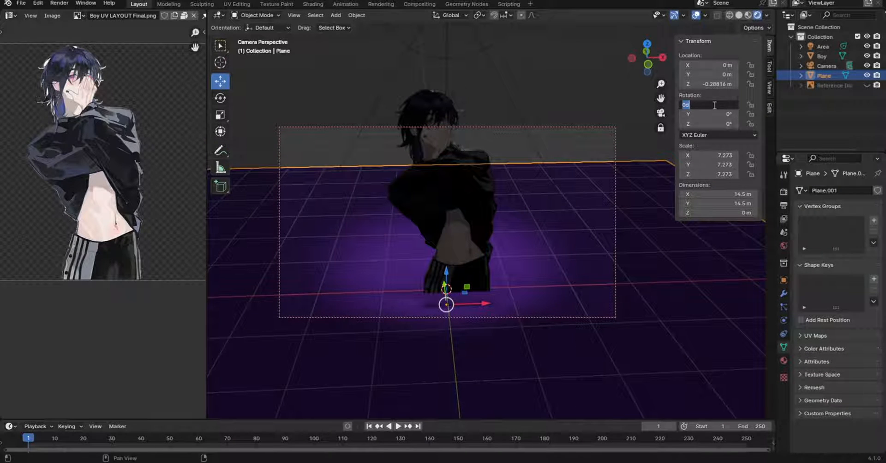
text(90)
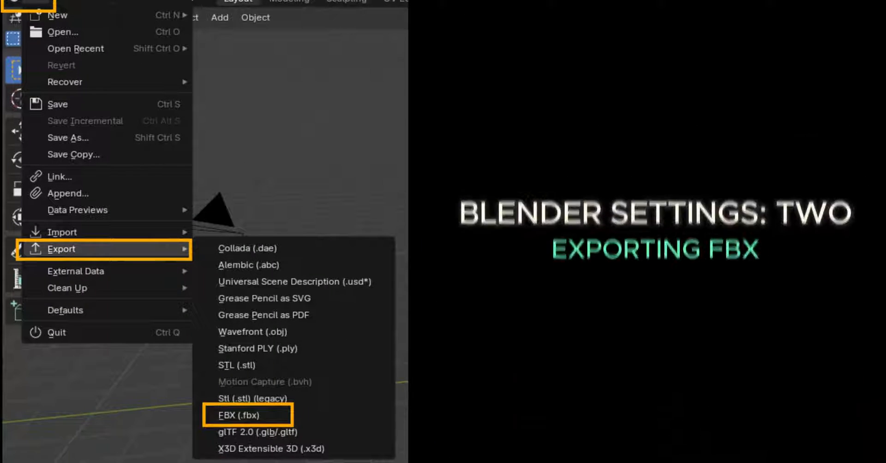
- Export the avatar as FBX and create the Unity avatar project named Boy
click(242, 414)
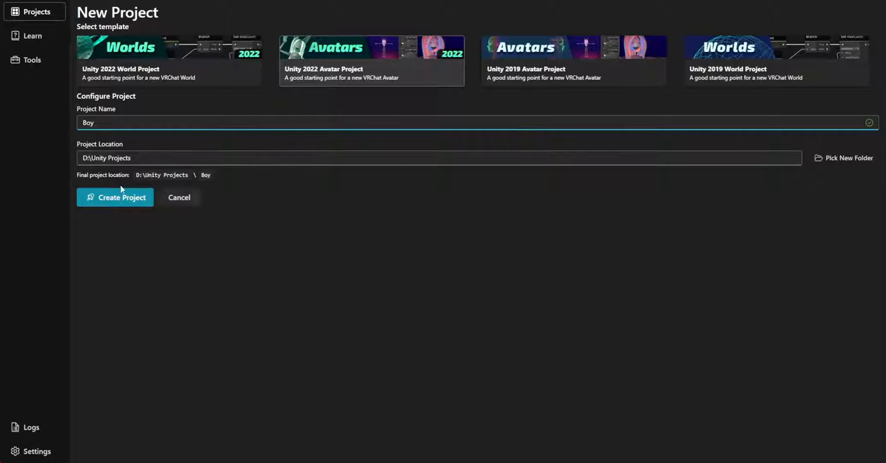
click(115, 197)
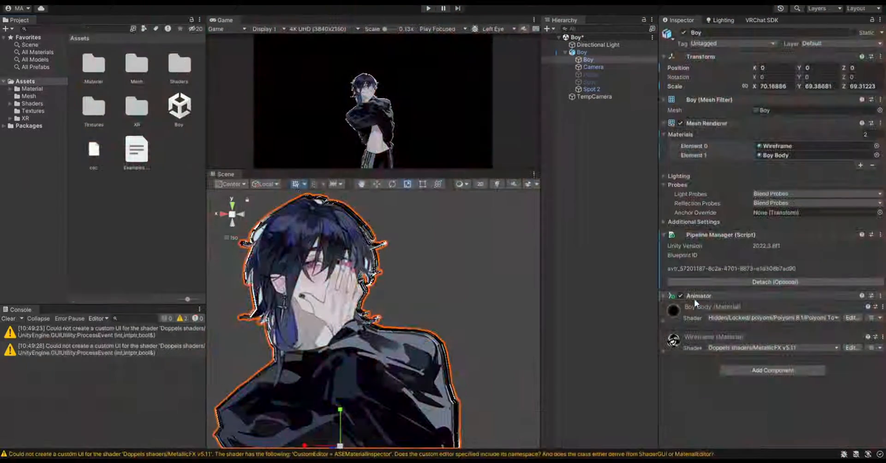
- Add a VRCAvatarDescriptor, confirm upload rights, and Build & Publish the Boy avatar to VRChat
click(762, 20)
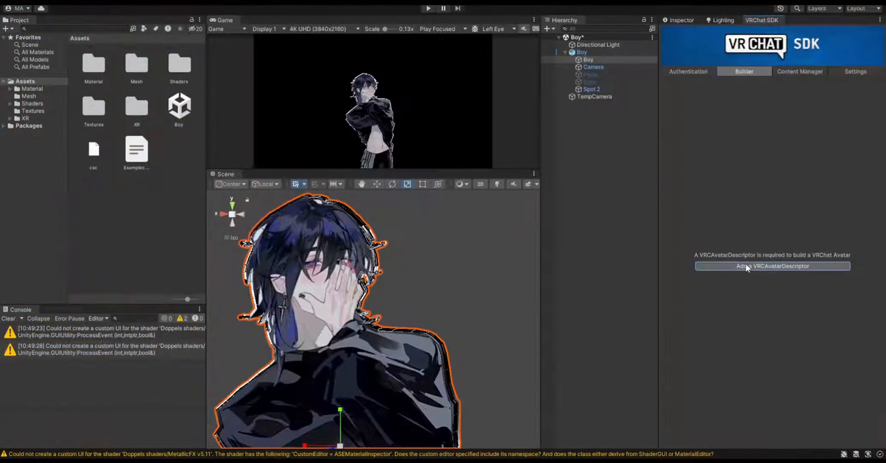
click(772, 266)
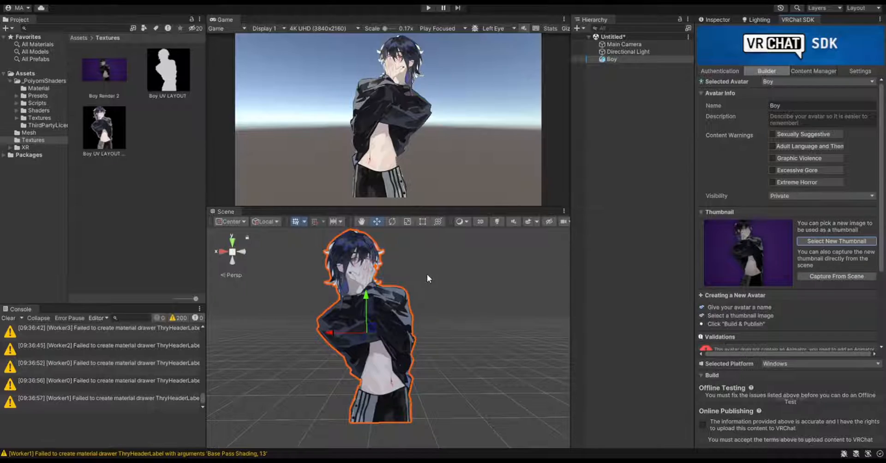
click(773, 397)
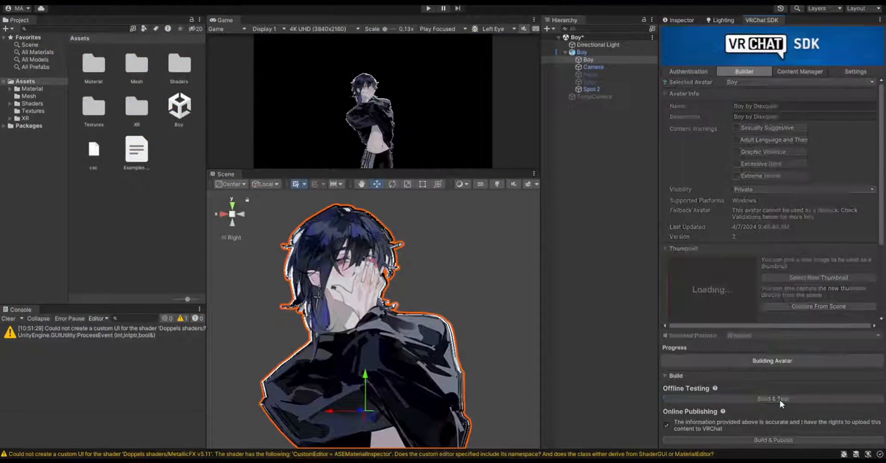
click(772, 398)
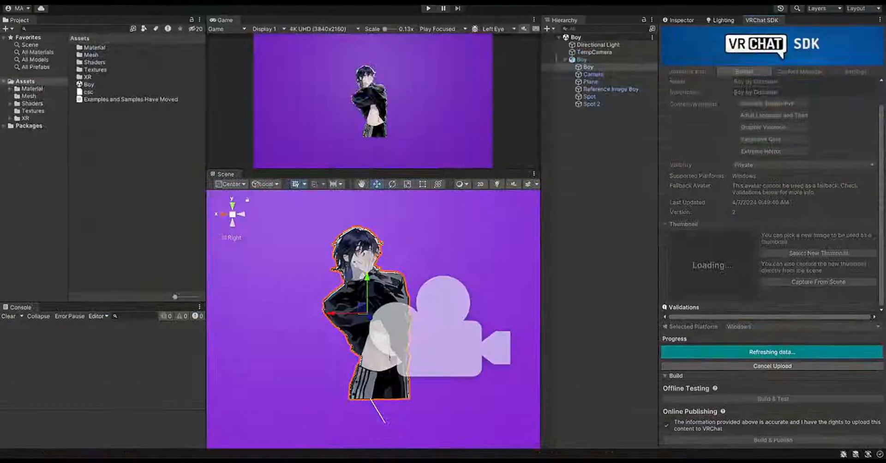